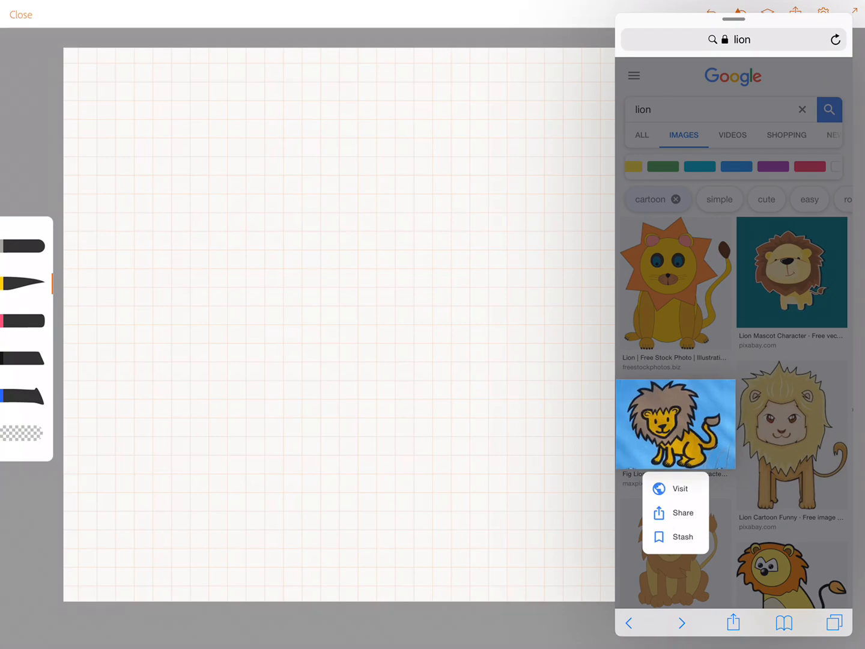
Drag the cartoon lion thumbnail from Safari's Google Images results onto the grid canvas
drag(674, 423, 404, 341)
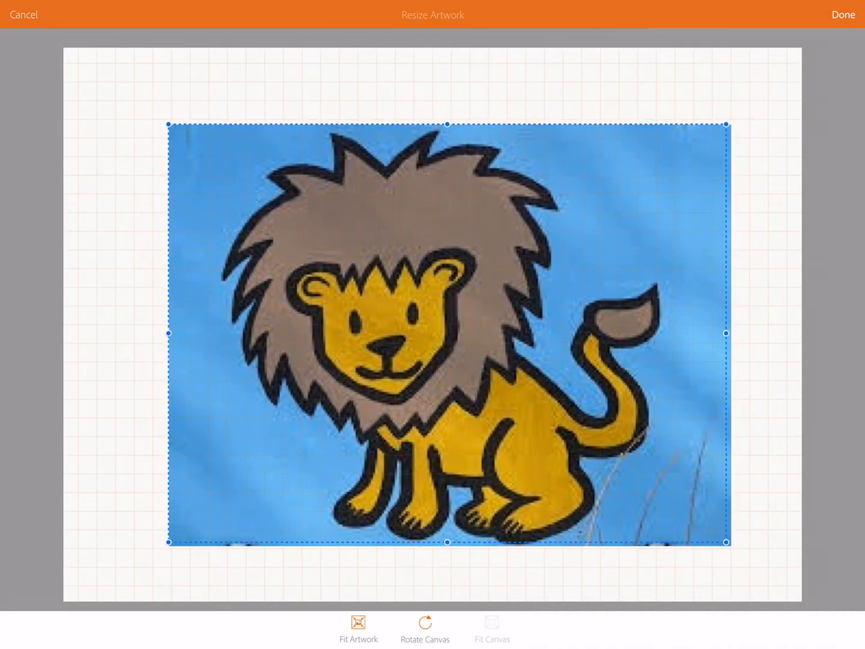
Confirm the lion picture's placement and show the Image Layer's settings
click(843, 14)
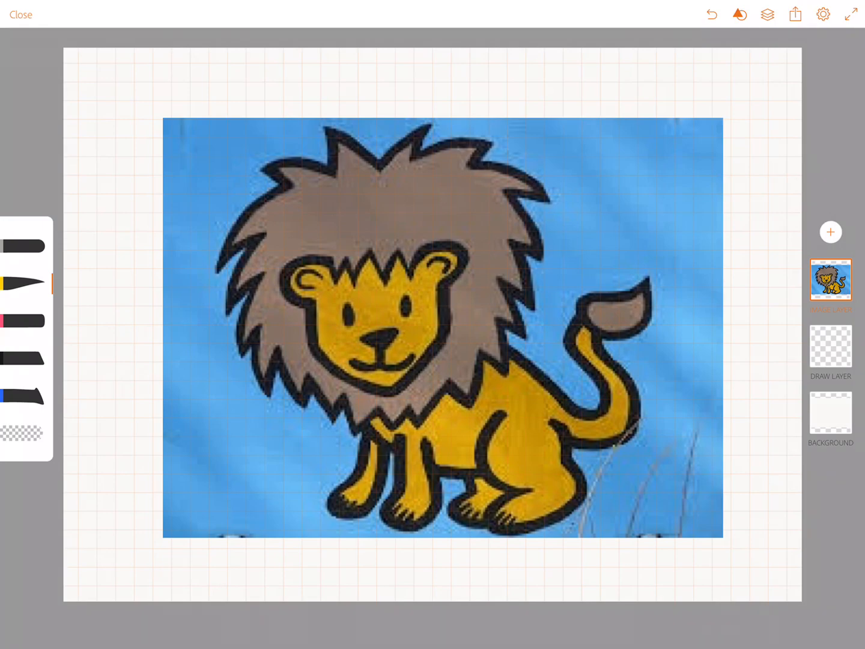
click(831, 280)
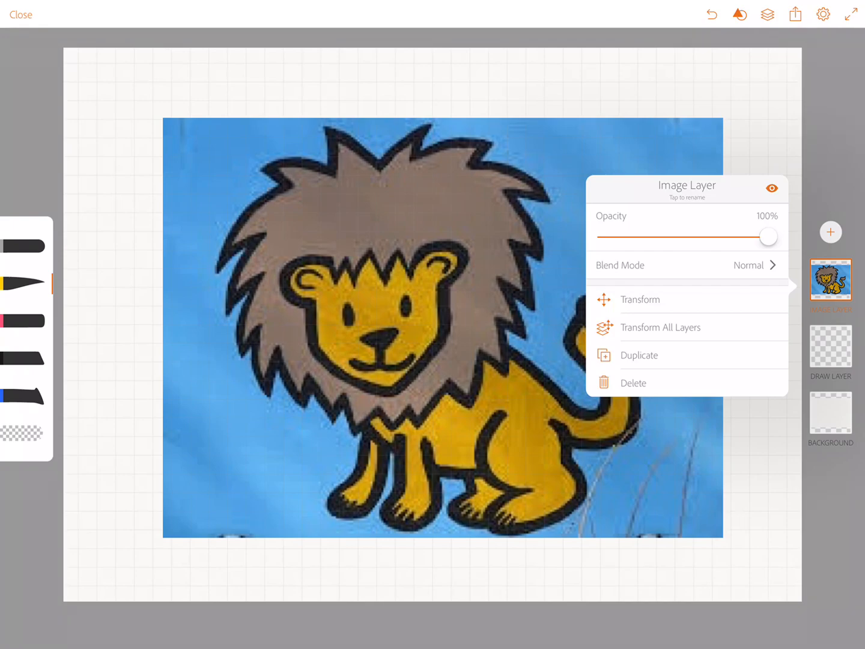
Lower the Image Layer opacity so the lion becomes a faint tracing guide
drag(769, 236, 657, 237)
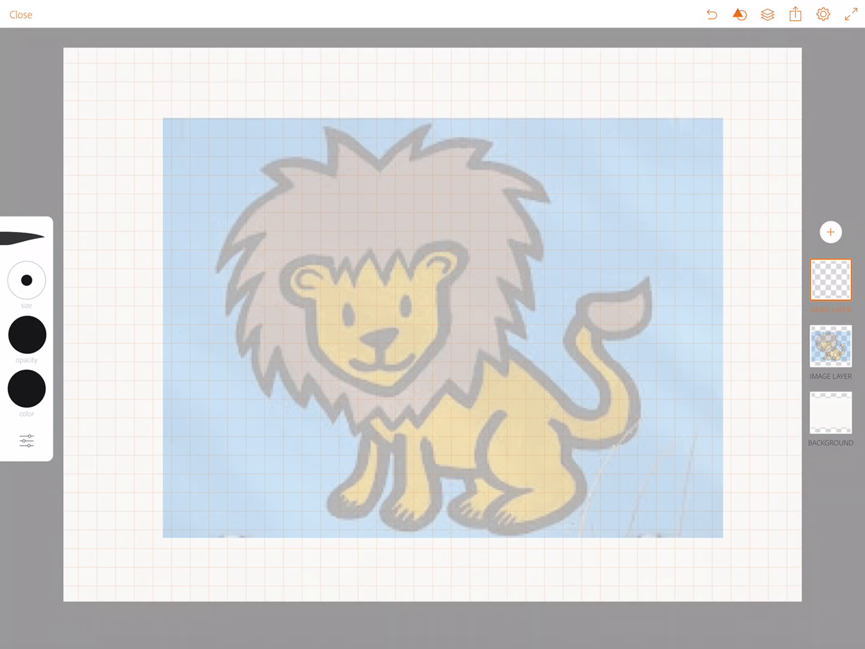
Trace the lion's face, ears, features, mane, body, legs and tufted tail in black
drag(351, 264, 309, 340)
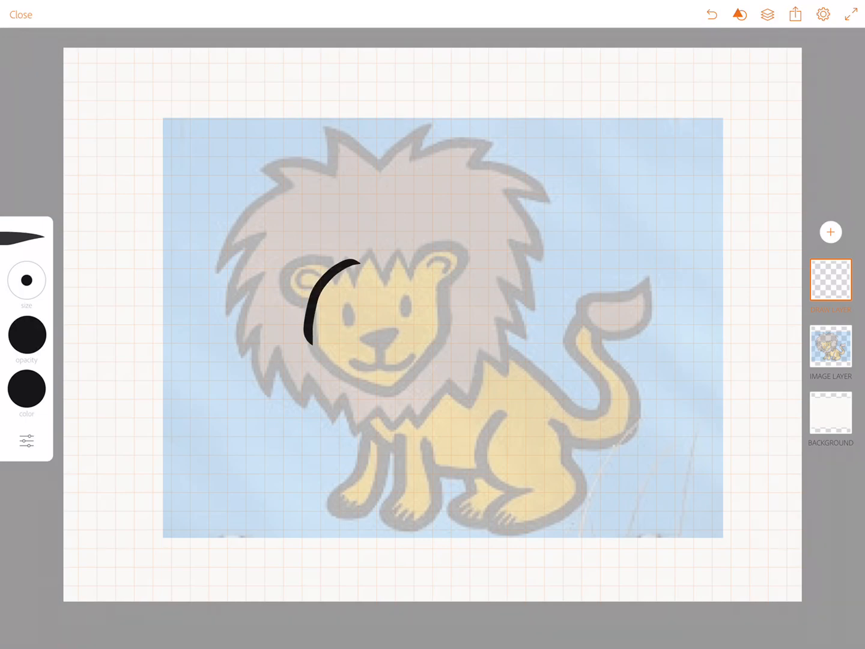
drag(313, 258, 378, 397)
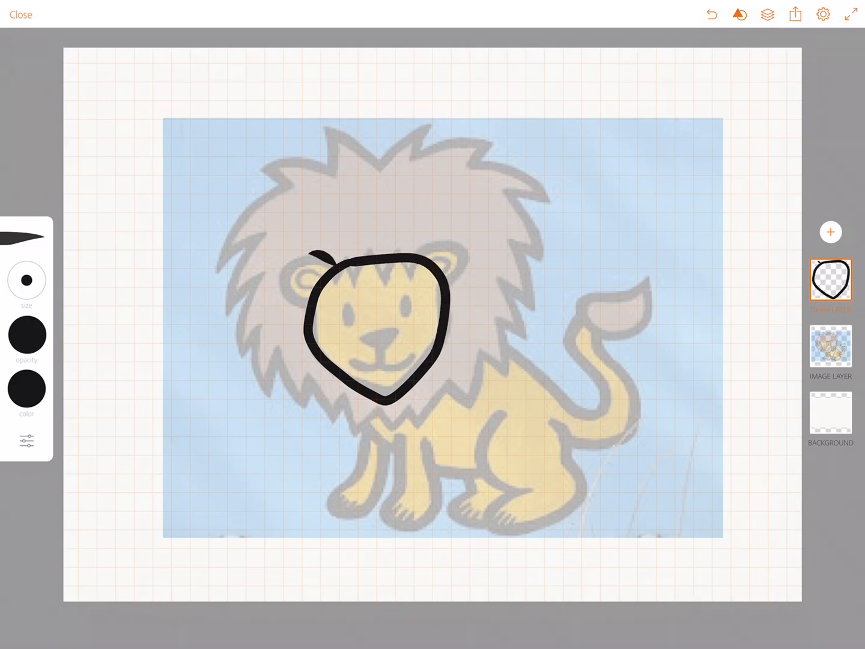
drag(312, 270, 445, 258)
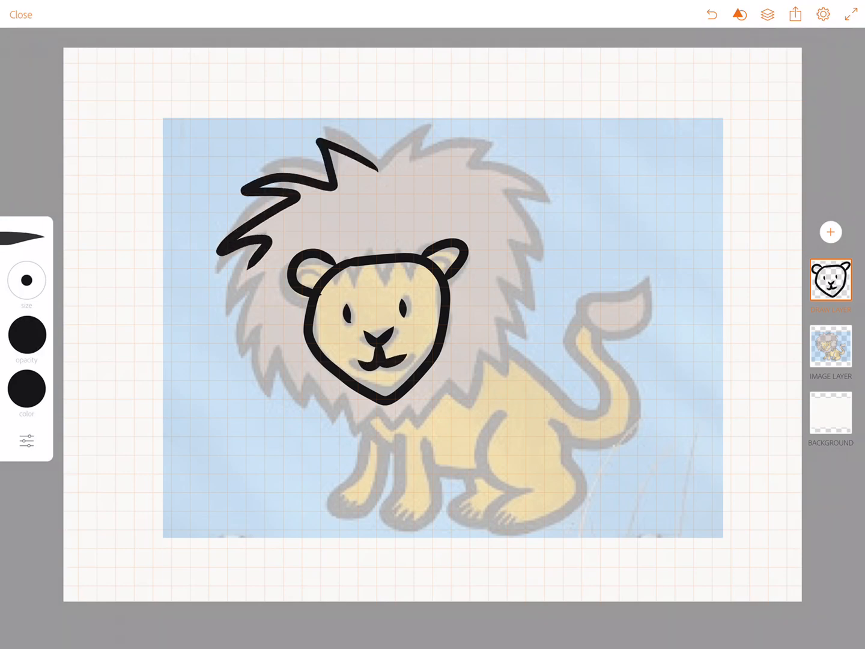
drag(240, 277, 421, 421)
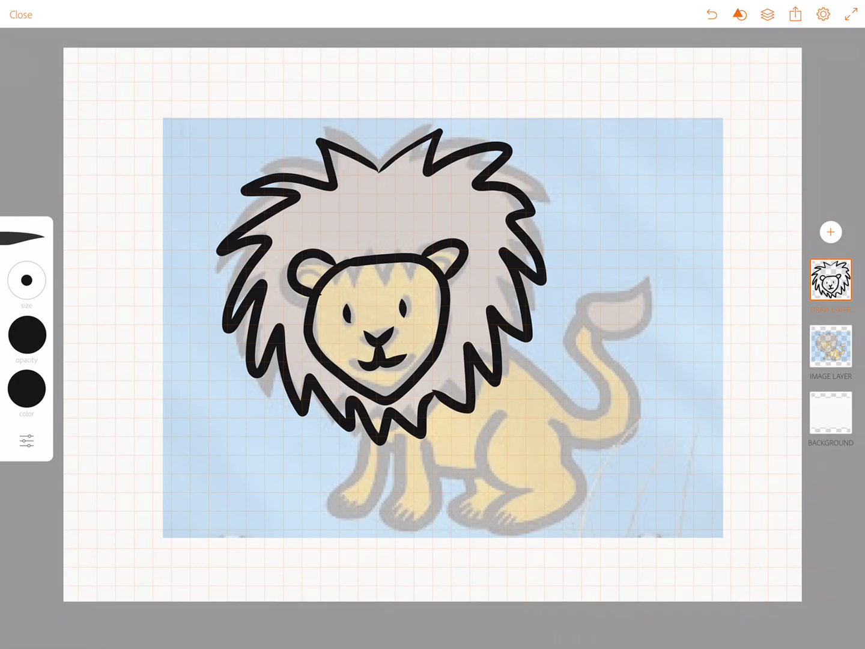
drag(393, 433, 568, 438)
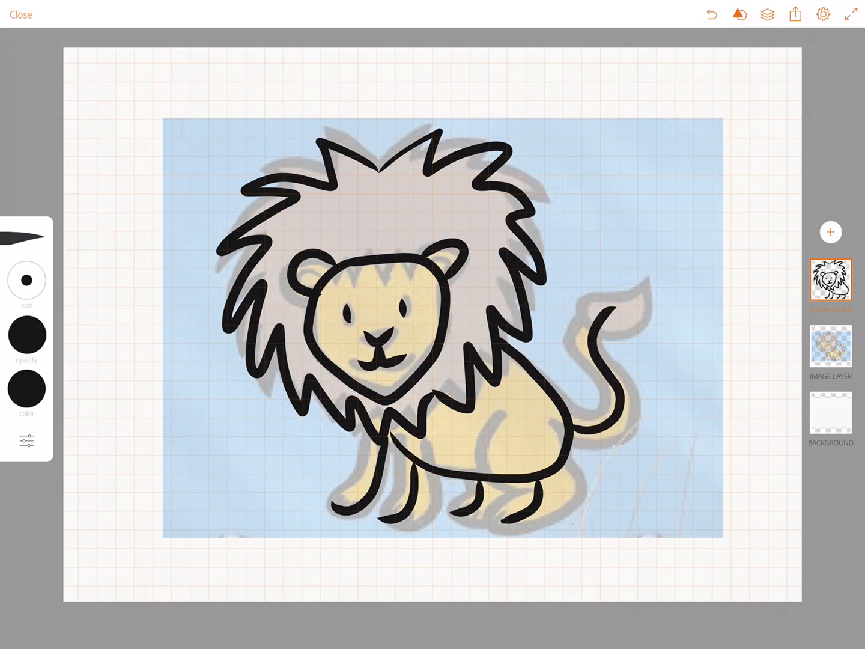
drag(607, 325, 622, 288)
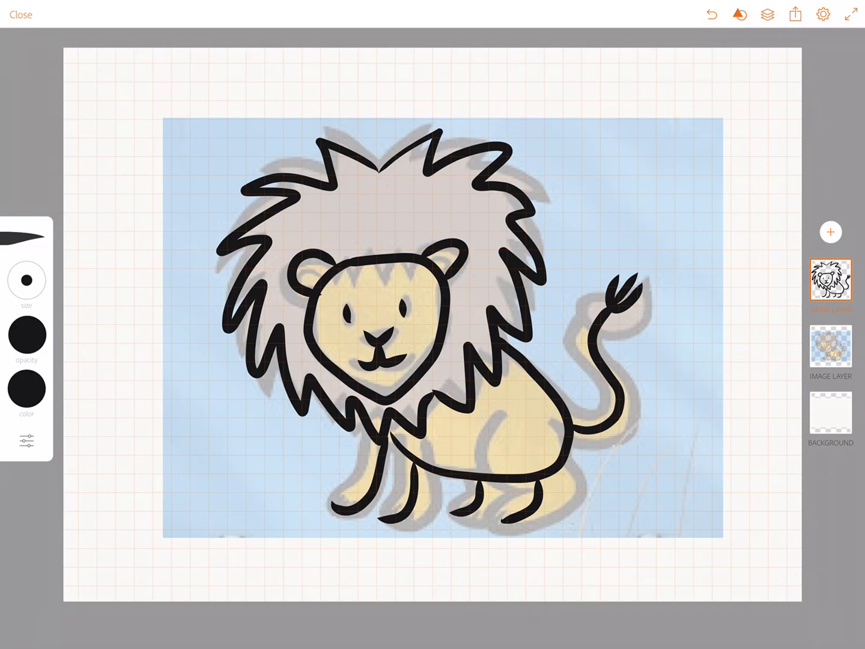
Hide the Image Layer with its eye icon and reselect the Draw Layer
click(831, 348)
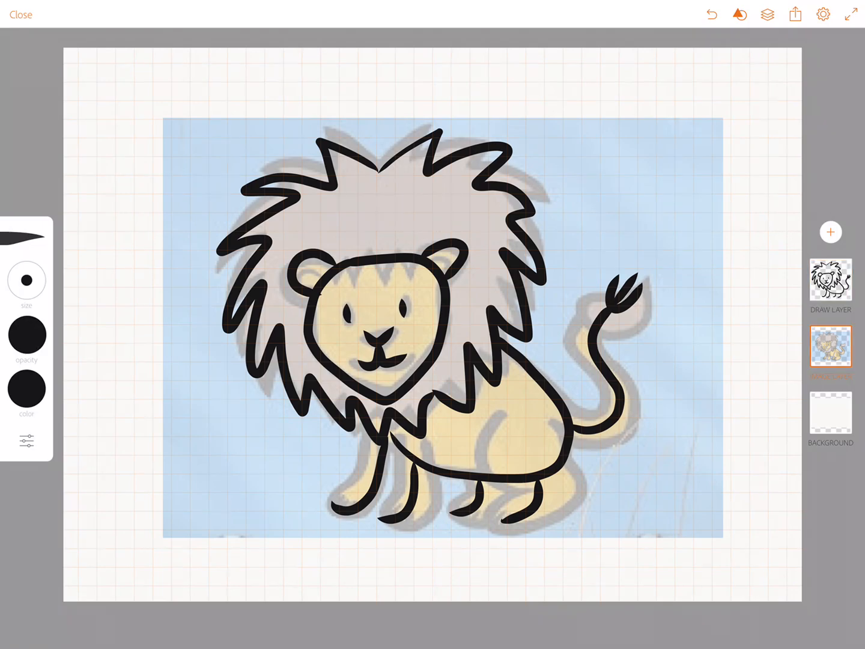
click(831, 347)
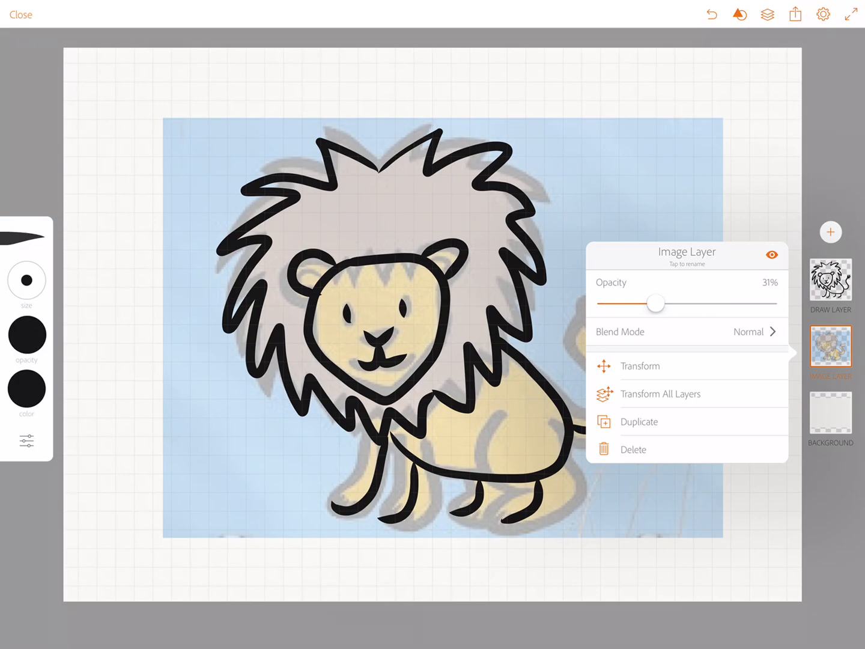
click(772, 254)
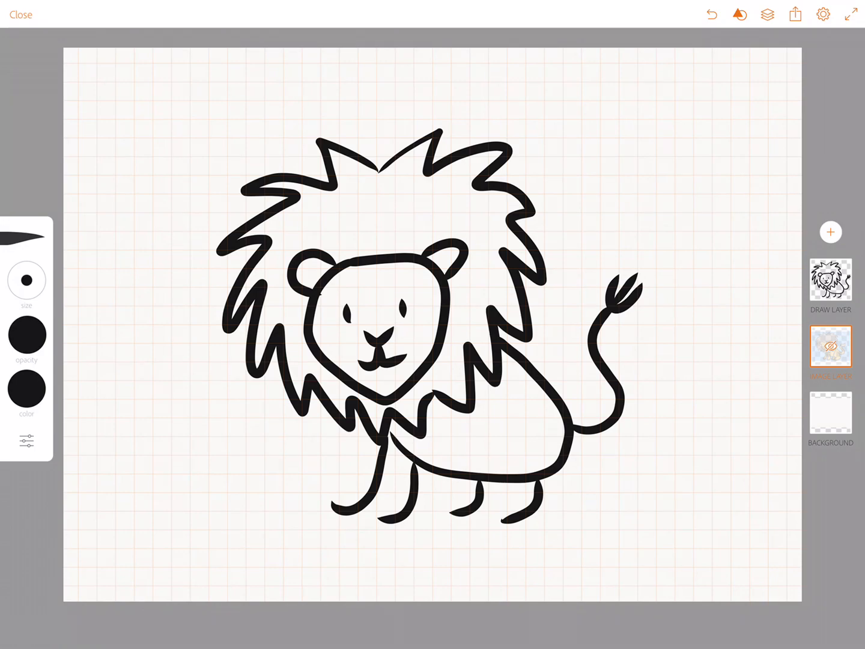
click(830, 280)
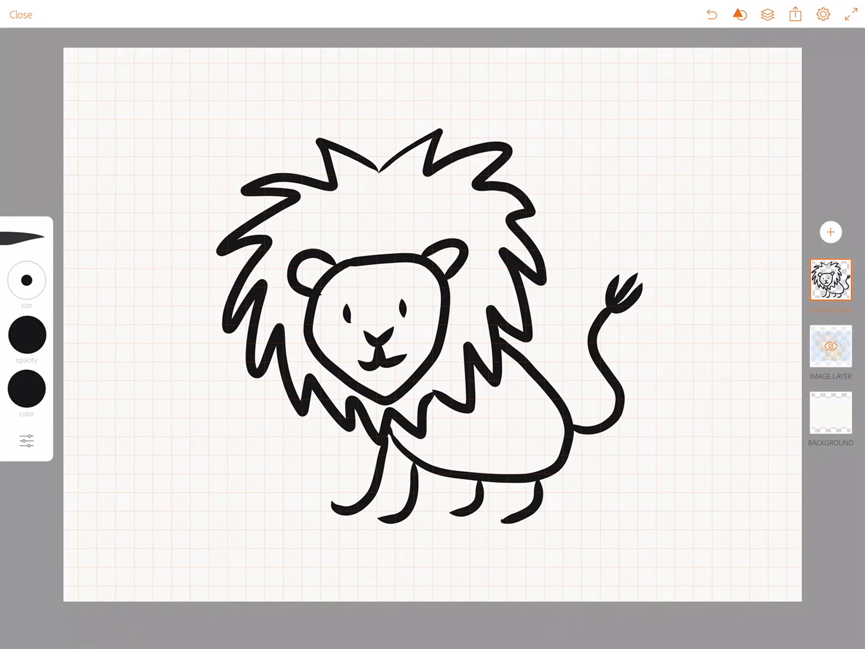
Fill the face, body and left ear yellow and the mane orange
click(27, 387)
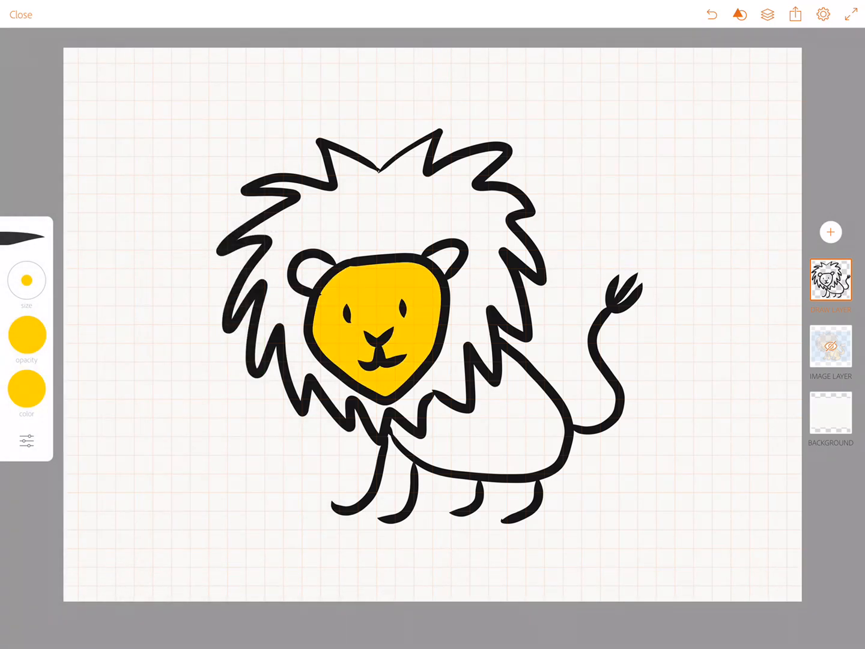
click(481, 421)
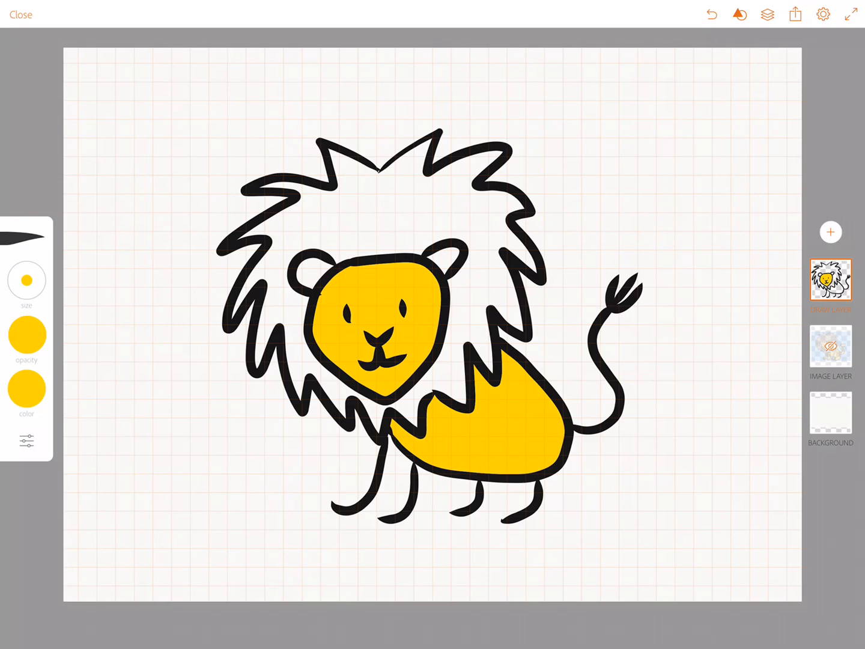
click(26, 387)
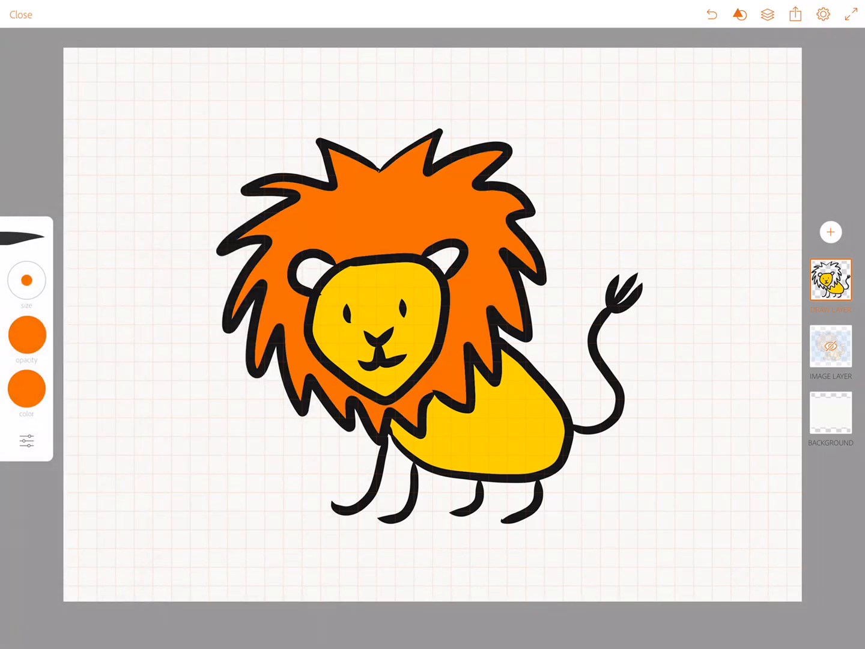
click(25, 387)
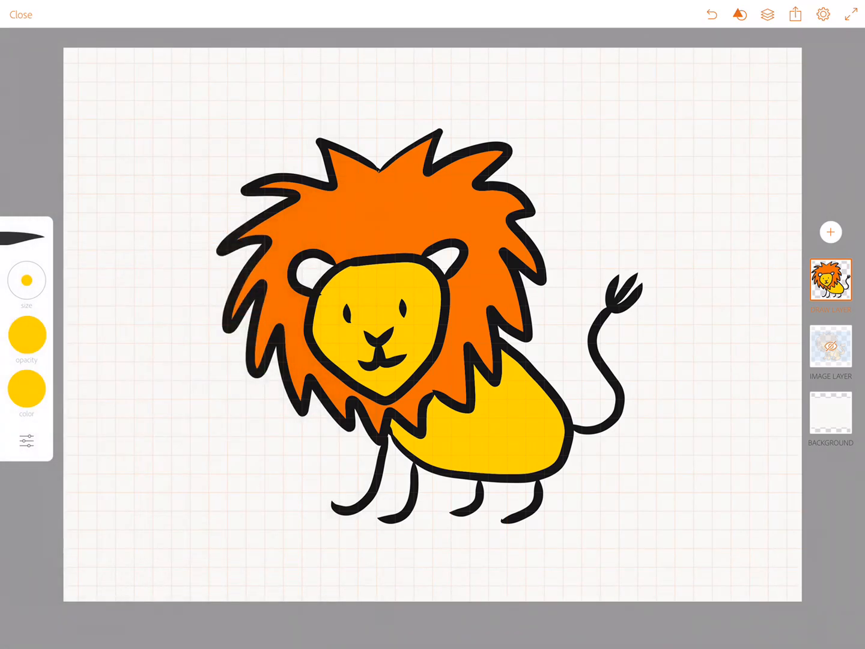
click(313, 273)
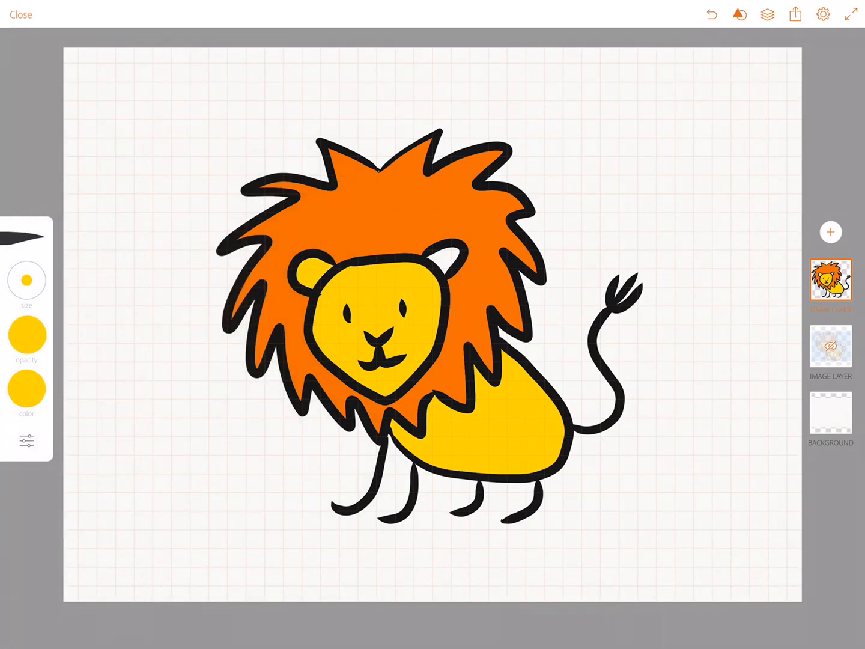